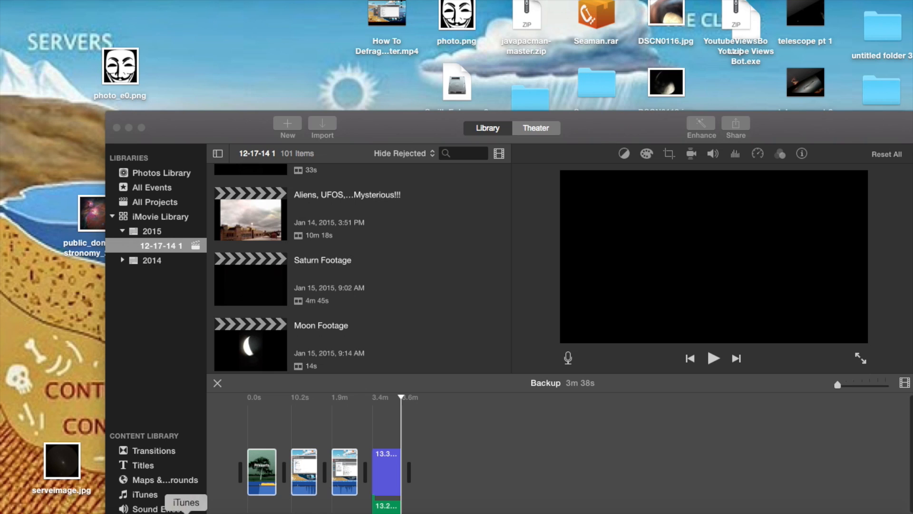
mouse_move(498, 223)
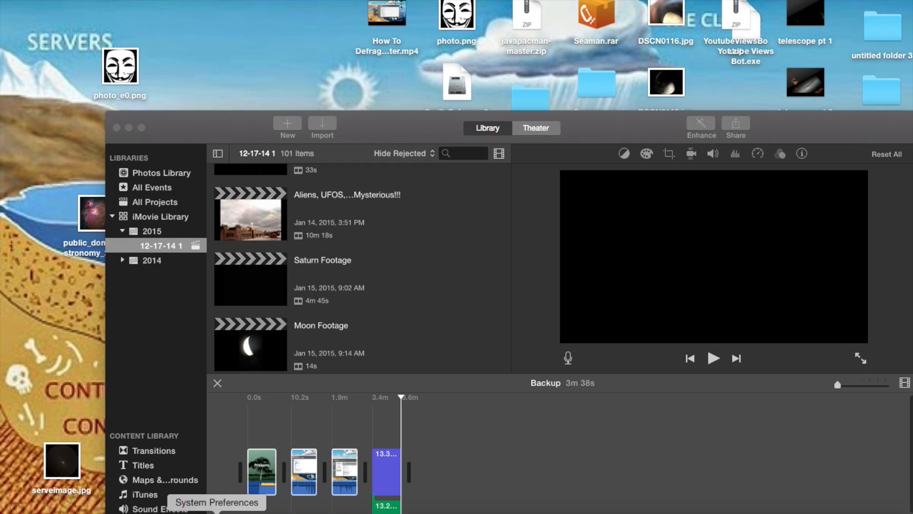
Set the Mac's sound output to Soundflower (2ch) in System Preferences' Sound settings.
left_click(216, 502)
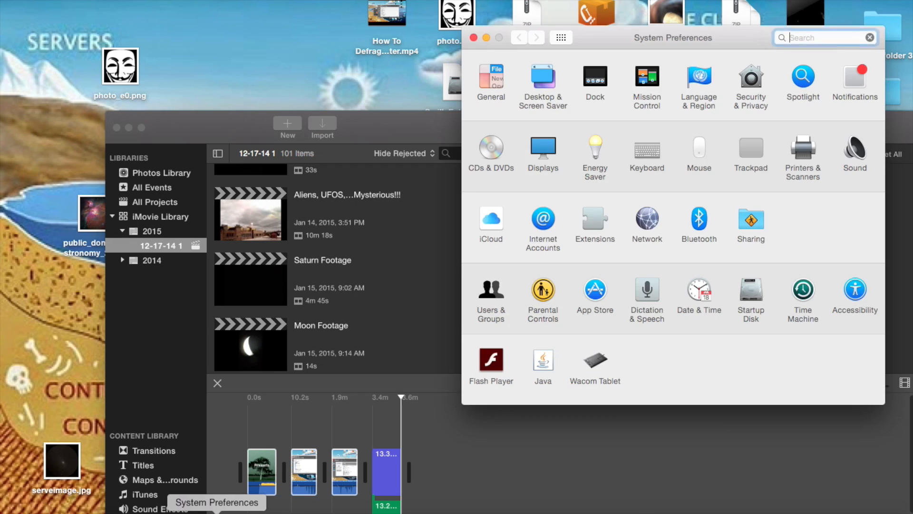
mouse_move(584, 412)
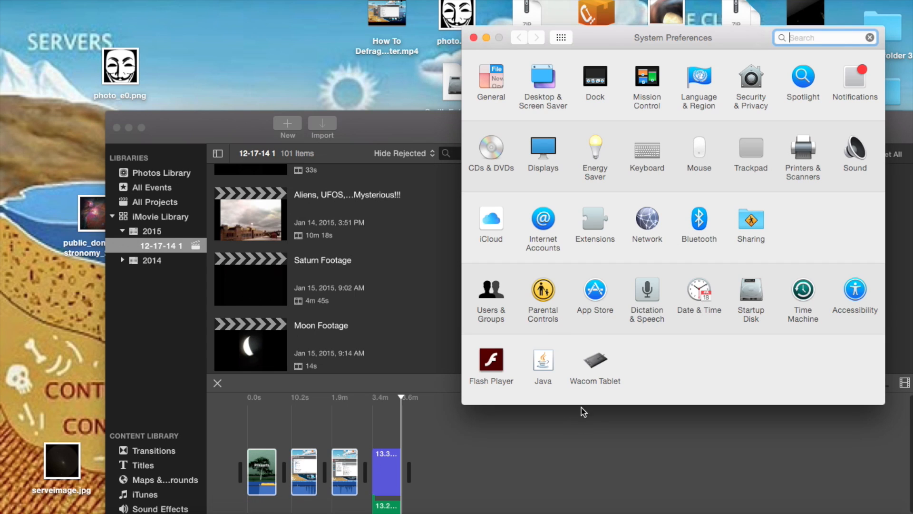
mouse_move(619, 199)
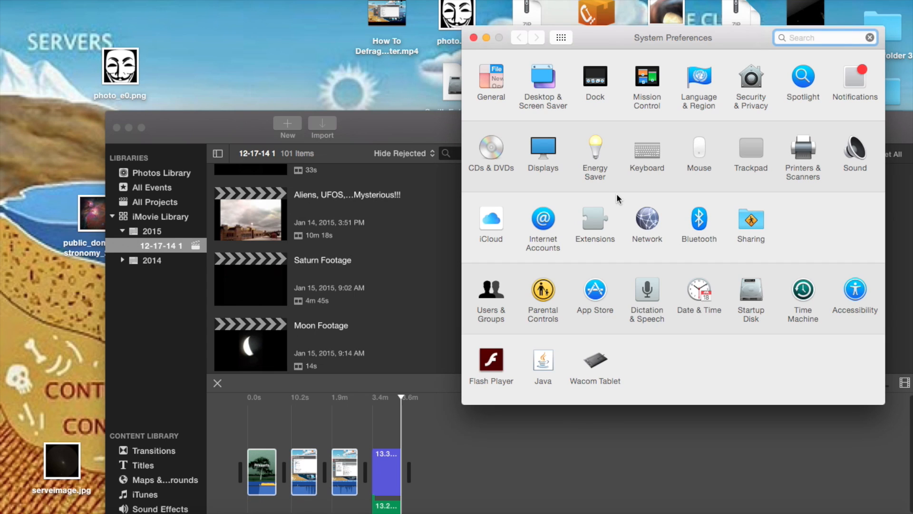
left_click(854, 148)
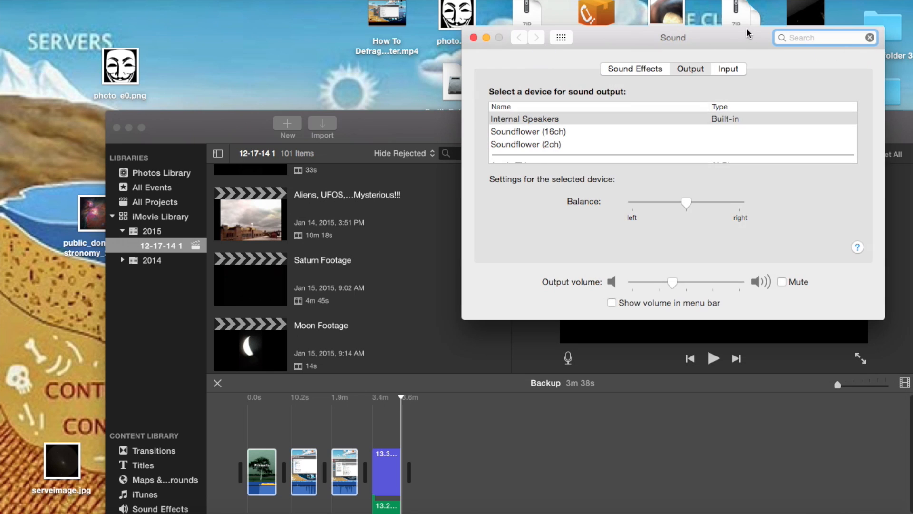
left_click(690, 69)
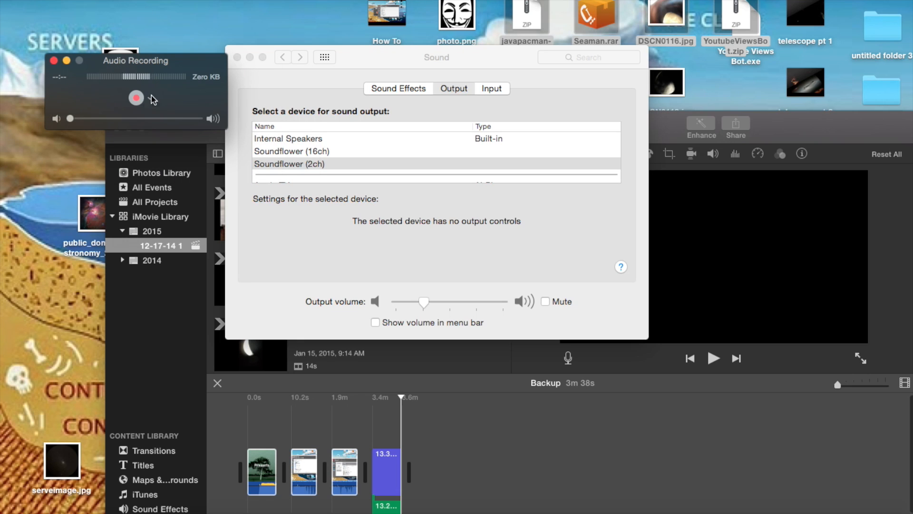
Show the Audio Recording window's microphone options, with Built-in Microphone still checked.
left_click(150, 98)
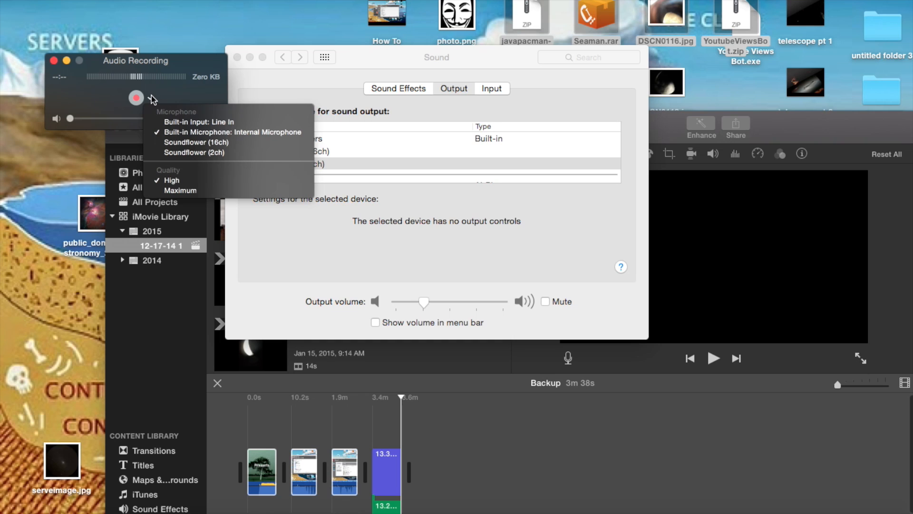
mouse_move(194, 152)
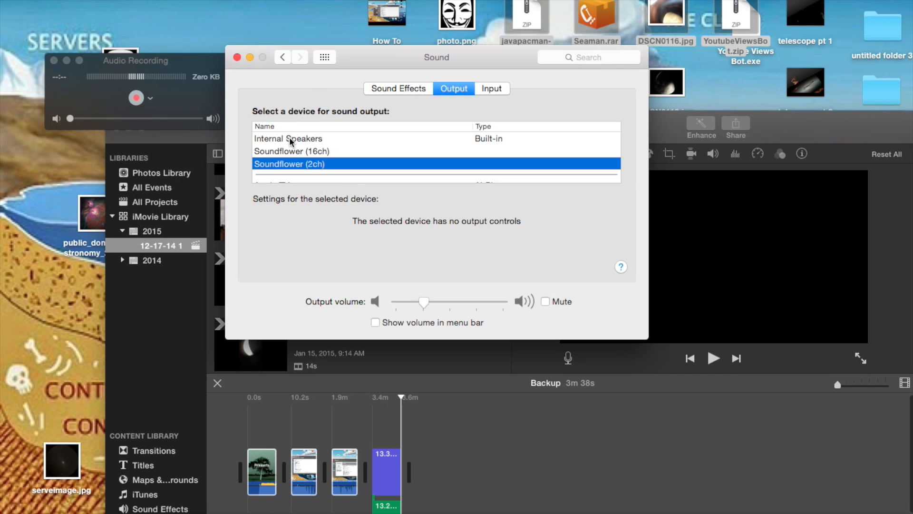
mouse_move(197, 97)
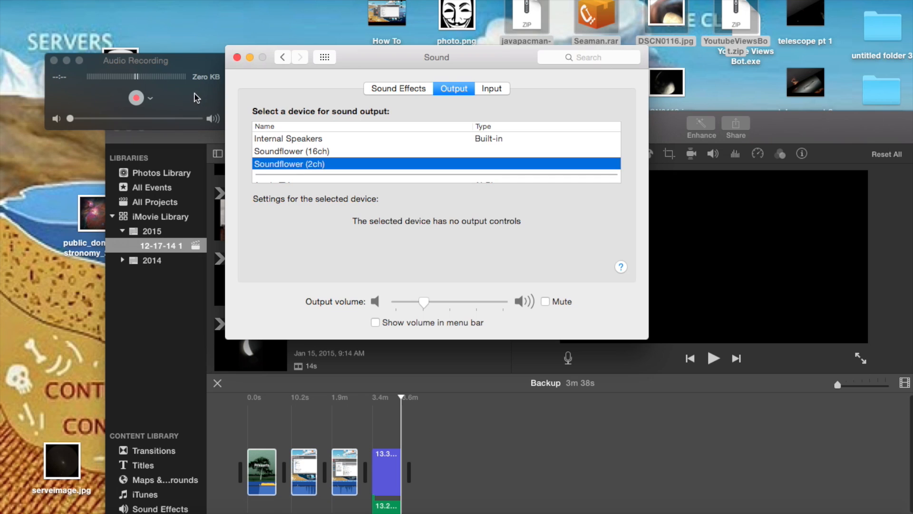
left_click(150, 98)
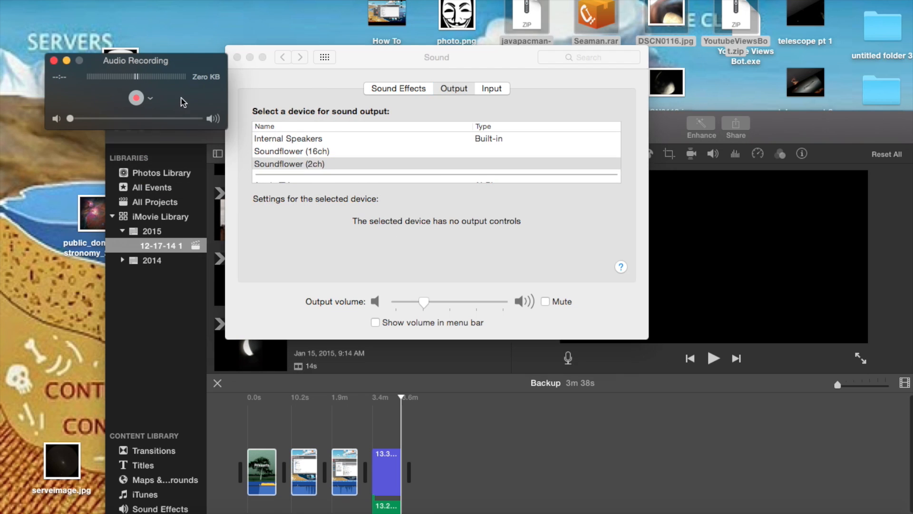
left_click(151, 98)
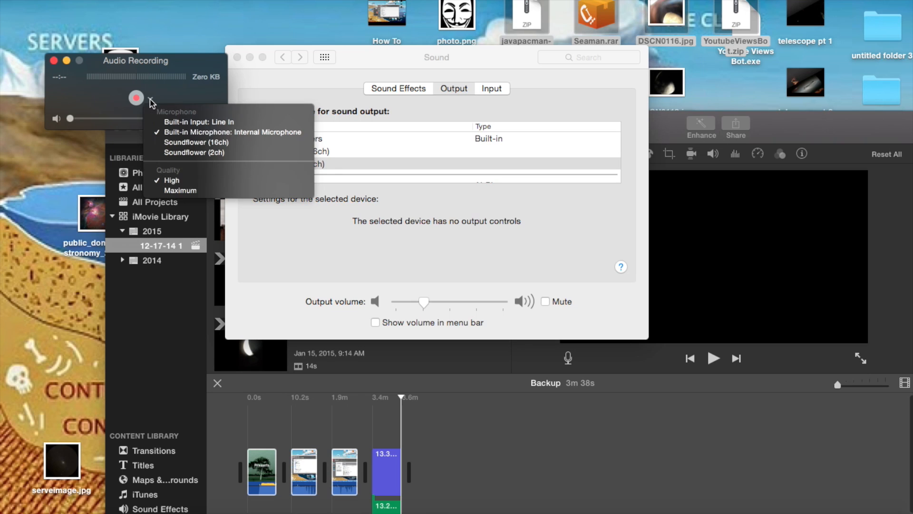
mouse_move(183, 96)
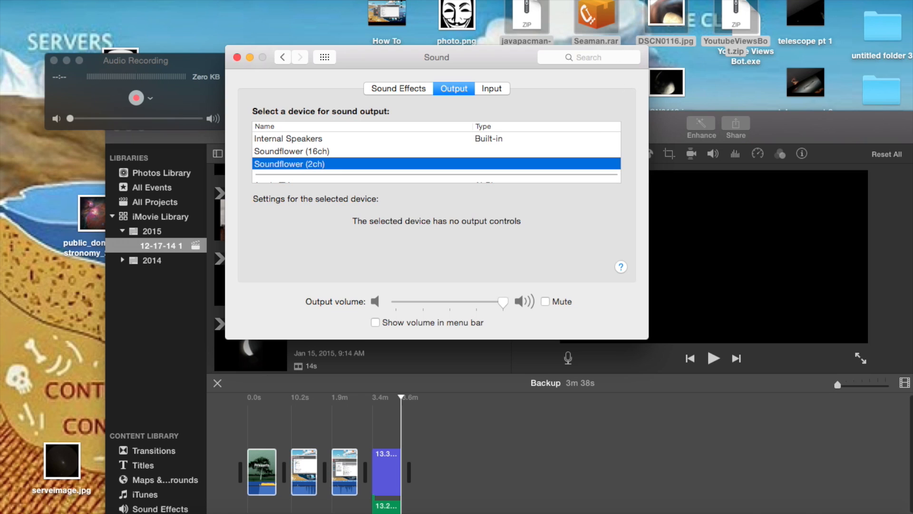
mouse_move(576, 41)
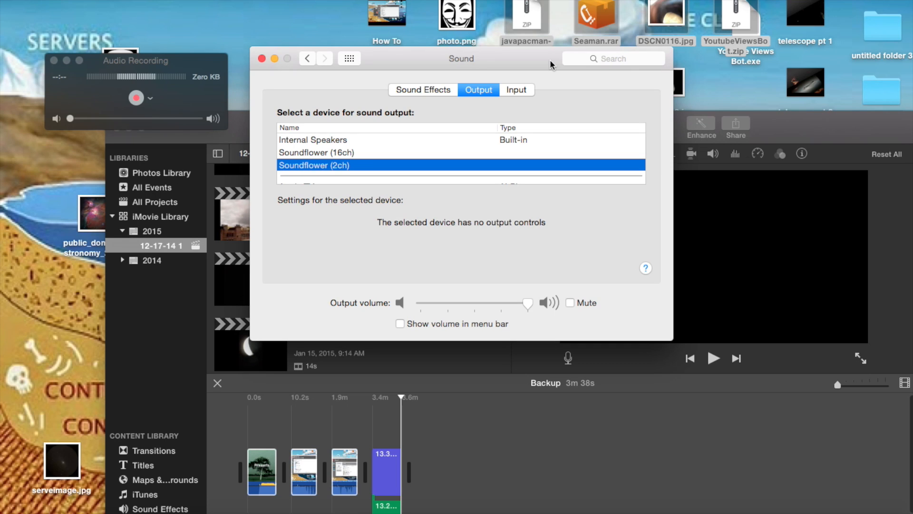
mouse_move(446, 143)
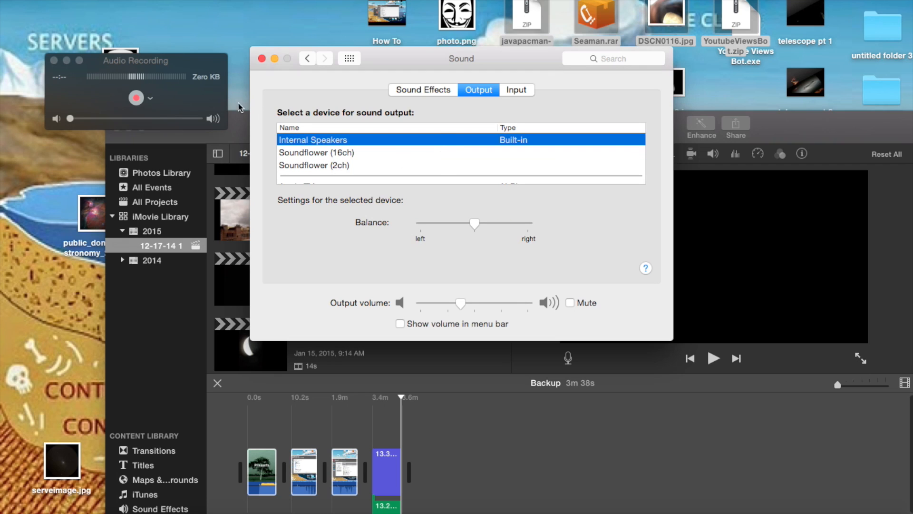
Show the recording's microphone list again, with Built-in Microphone checked.
left_click(151, 98)
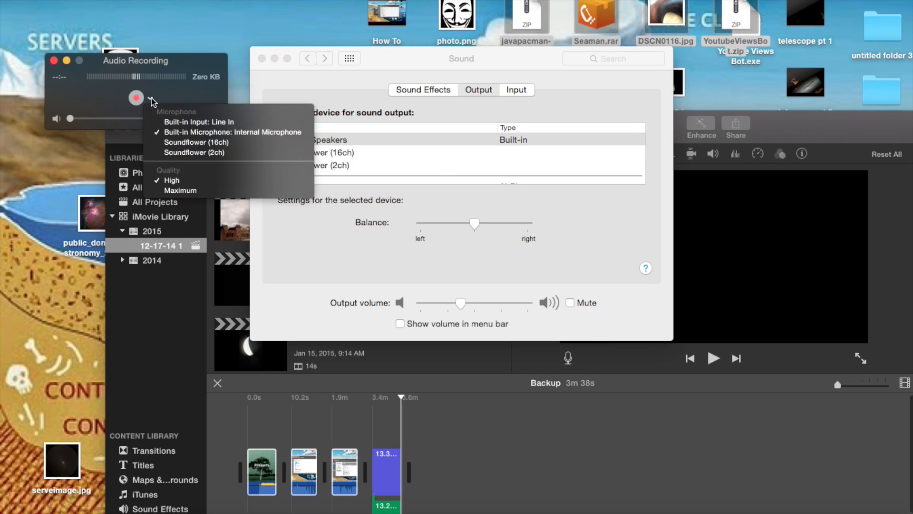